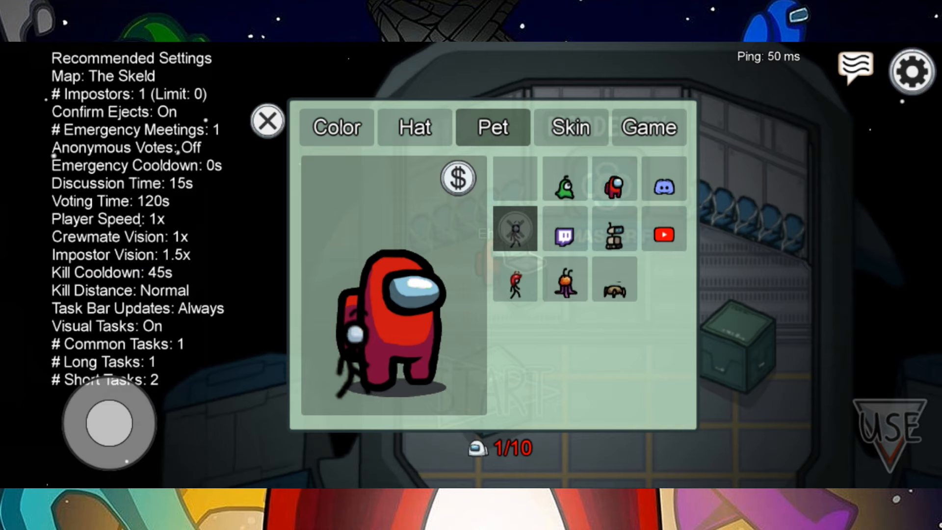
Close the Among Us customization panel and bring up the ZArchiver Play Store page.
click(664, 234)
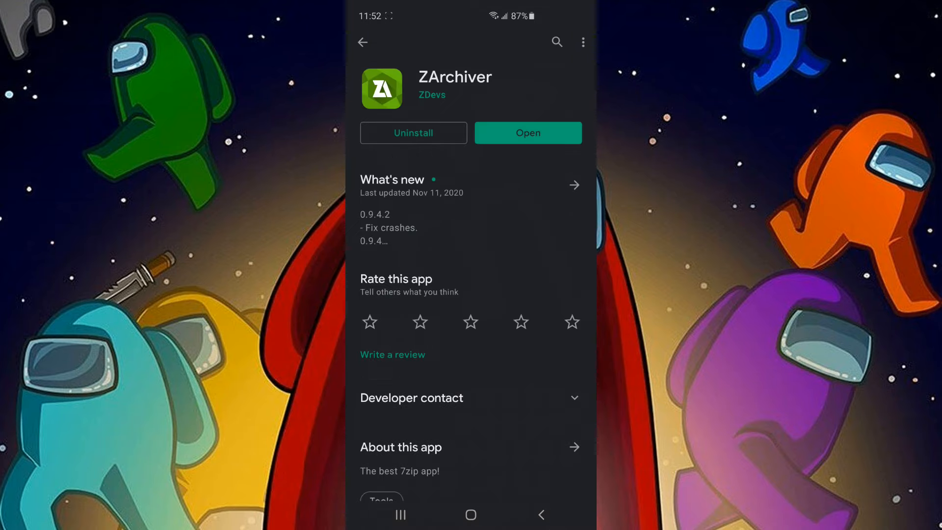
Extract the glitch pets mod zip in Download to its own folder, supplying the archive password.
click(527, 132)
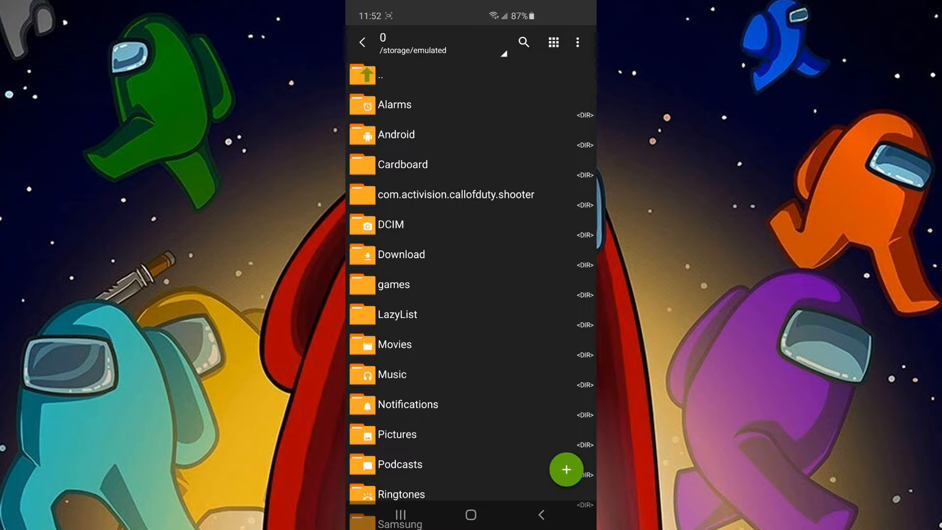
click(401, 255)
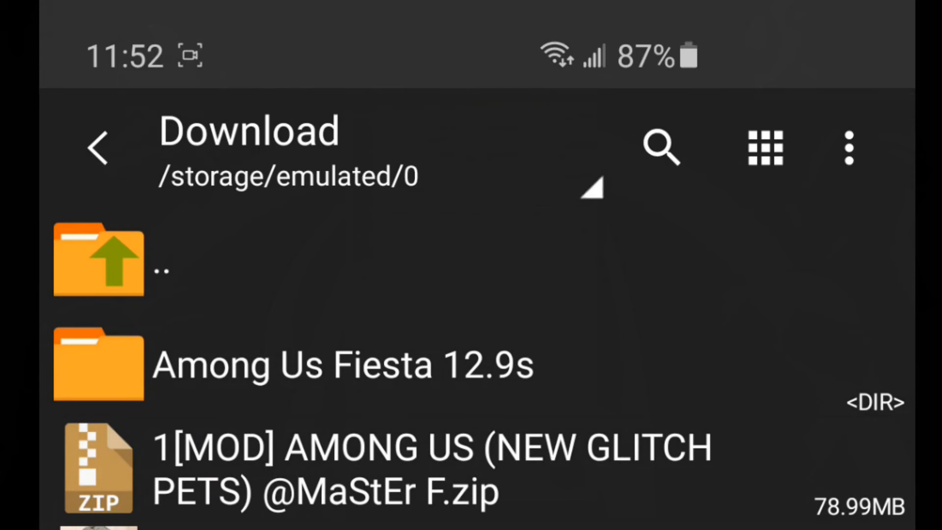
click(98, 469)
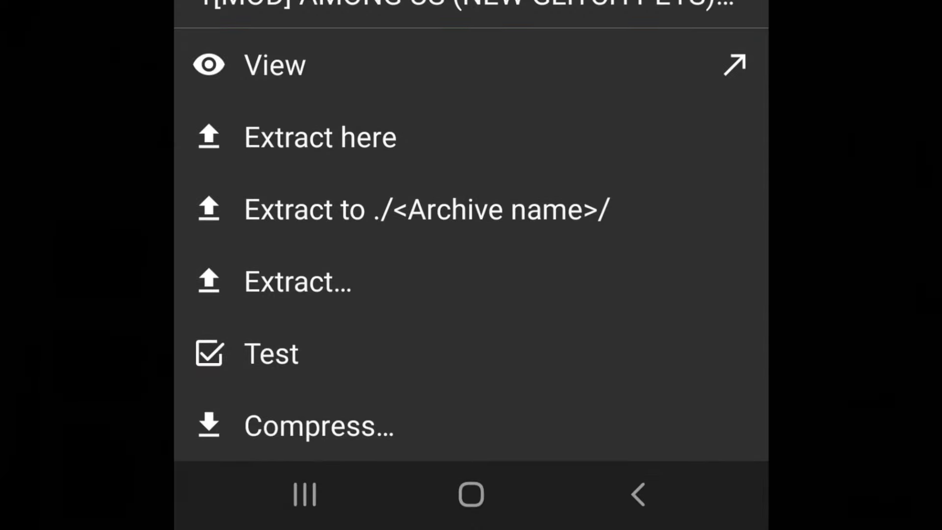
click(320, 138)
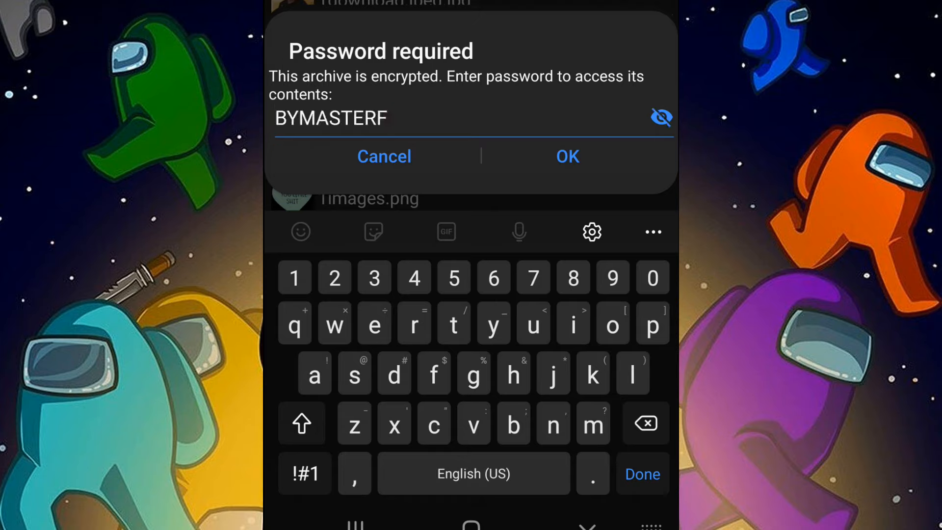
click(567, 156)
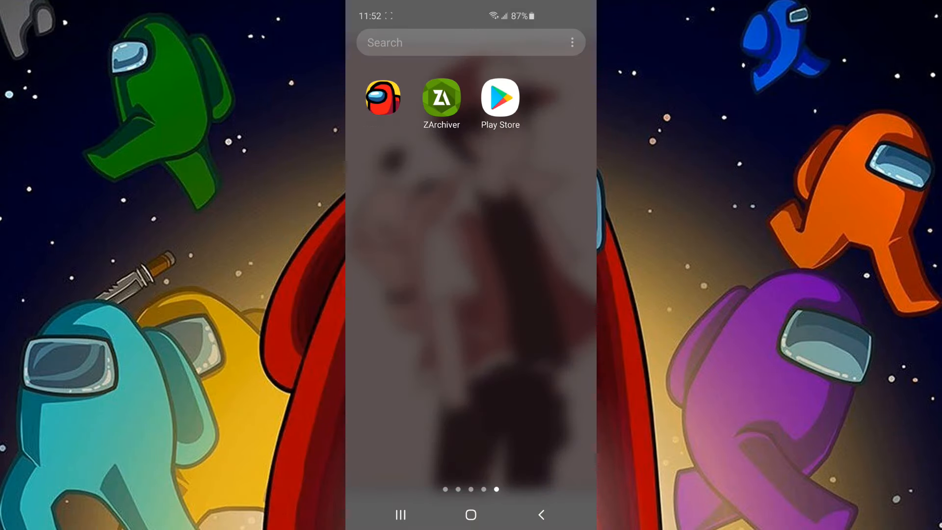
Uninstall the original Among Us from the home screen and reopen ZArchiver on the mod folder.
click(383, 98)
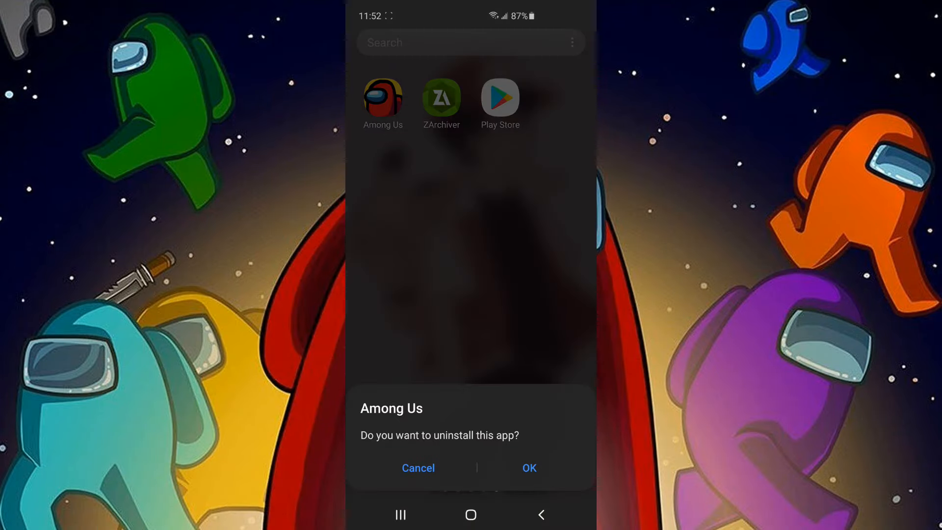
click(528, 468)
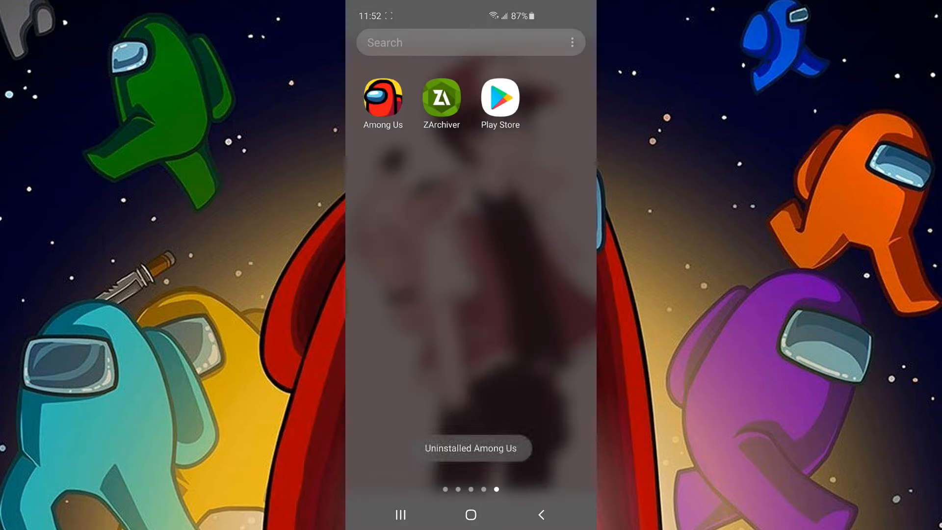
click(440, 98)
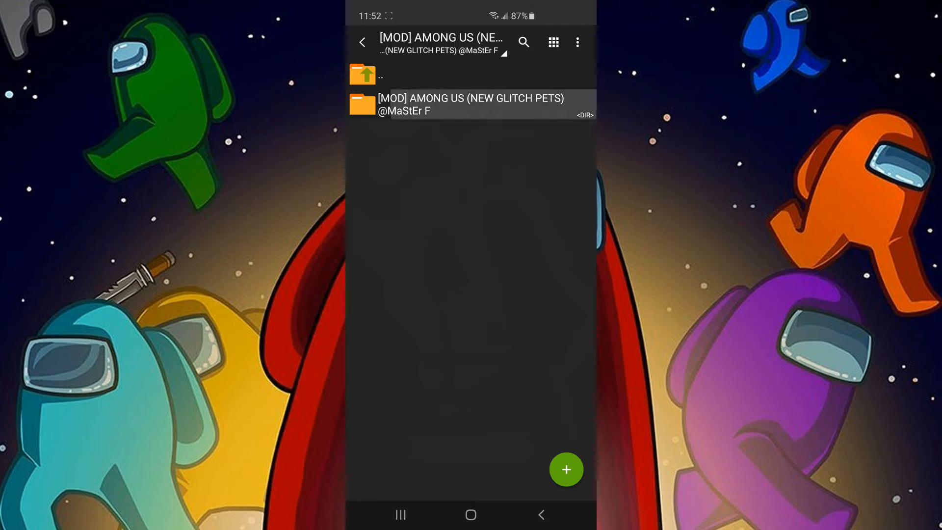
Start installing the Among Us APK from the mod folder and allow ZArchiver as an install source.
click(470, 103)
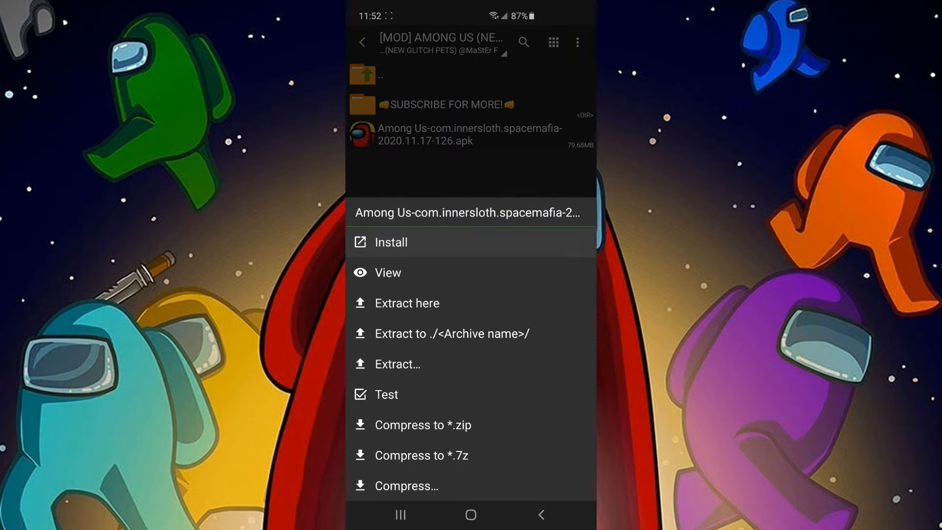
click(390, 243)
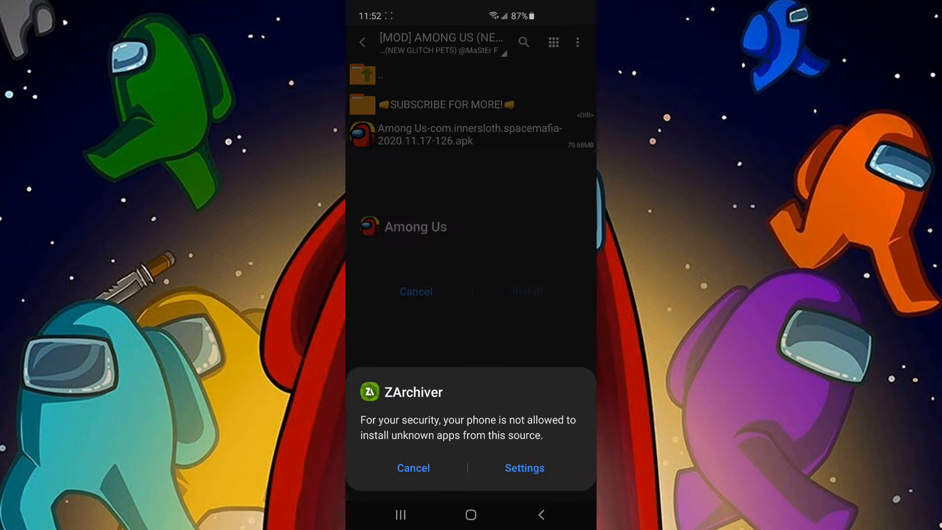
click(524, 468)
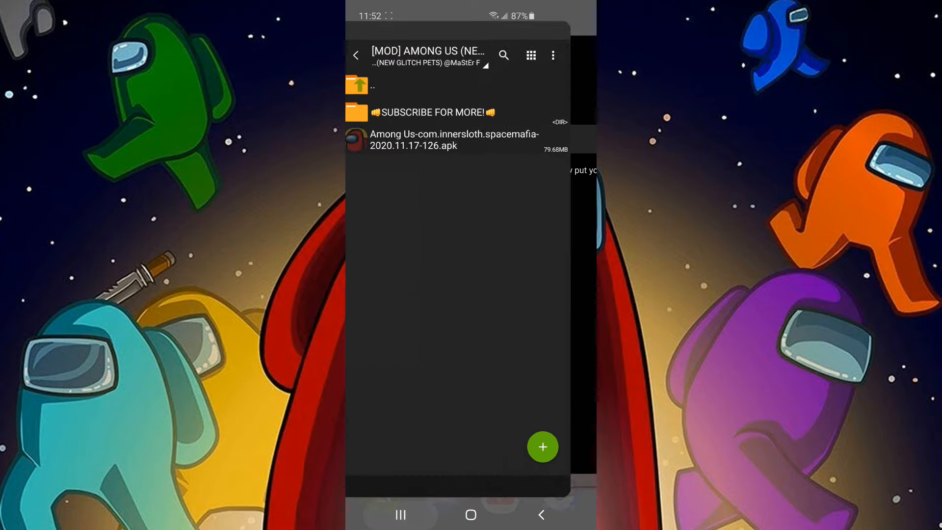
Install the modded Among Us APK again and confirm the installation.
click(453, 139)
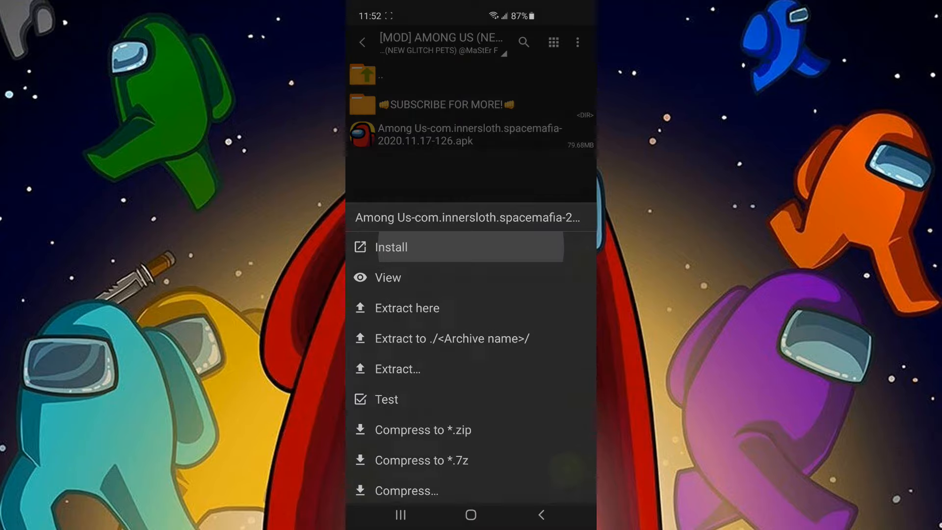
click(391, 246)
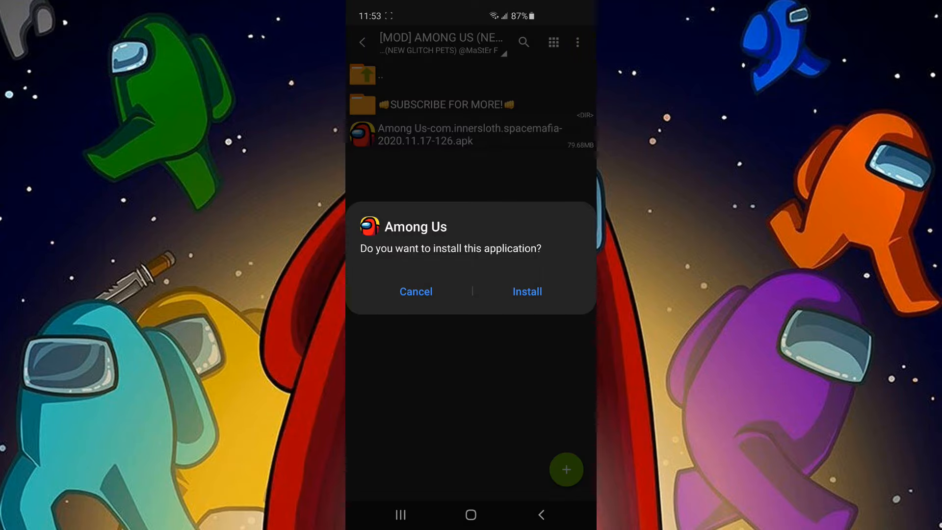
click(526, 291)
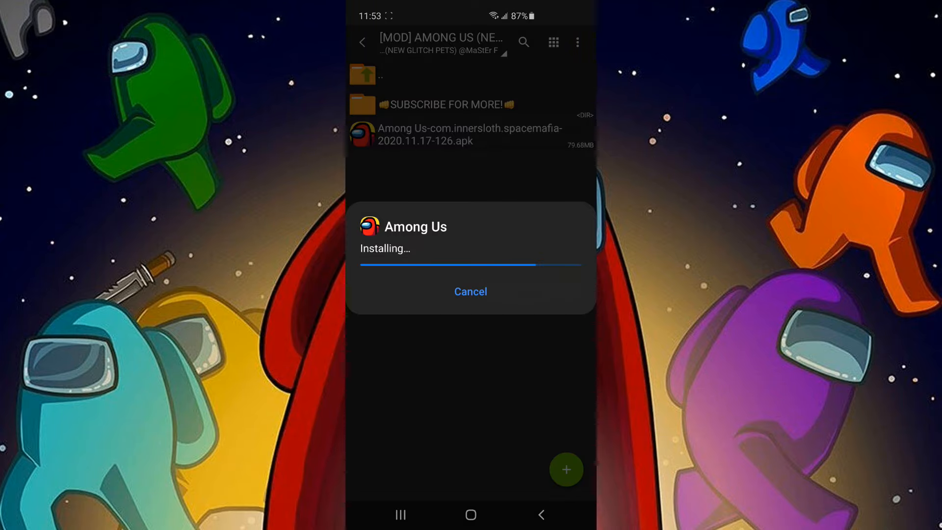